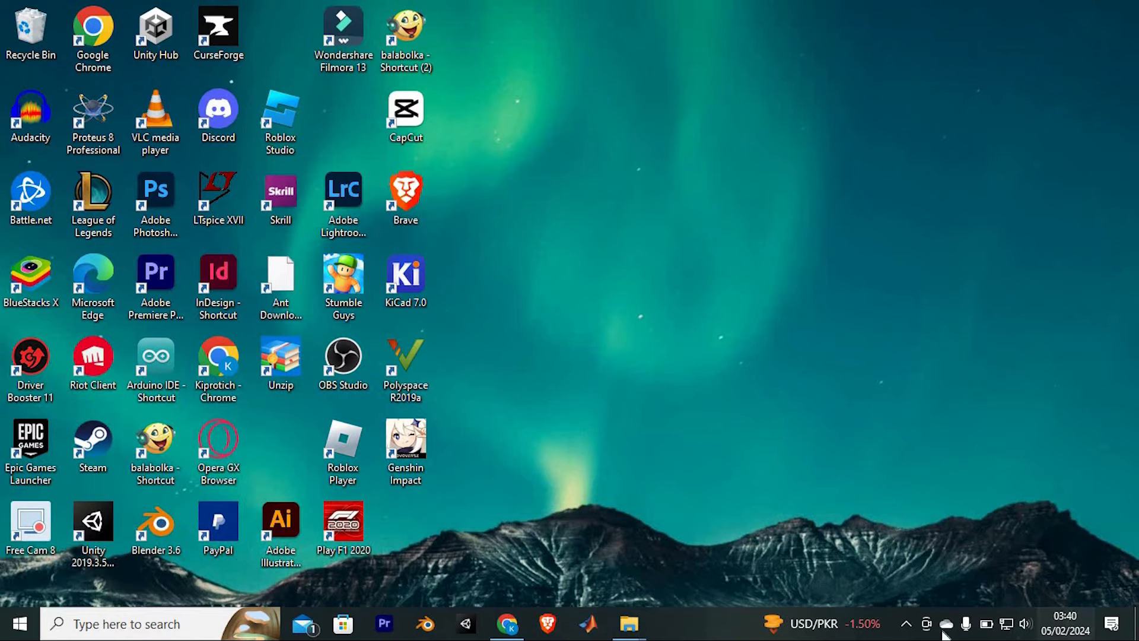
Launch Google Chrome from the Kiprotich - Chrome desktop shortcut.
click(217, 358)
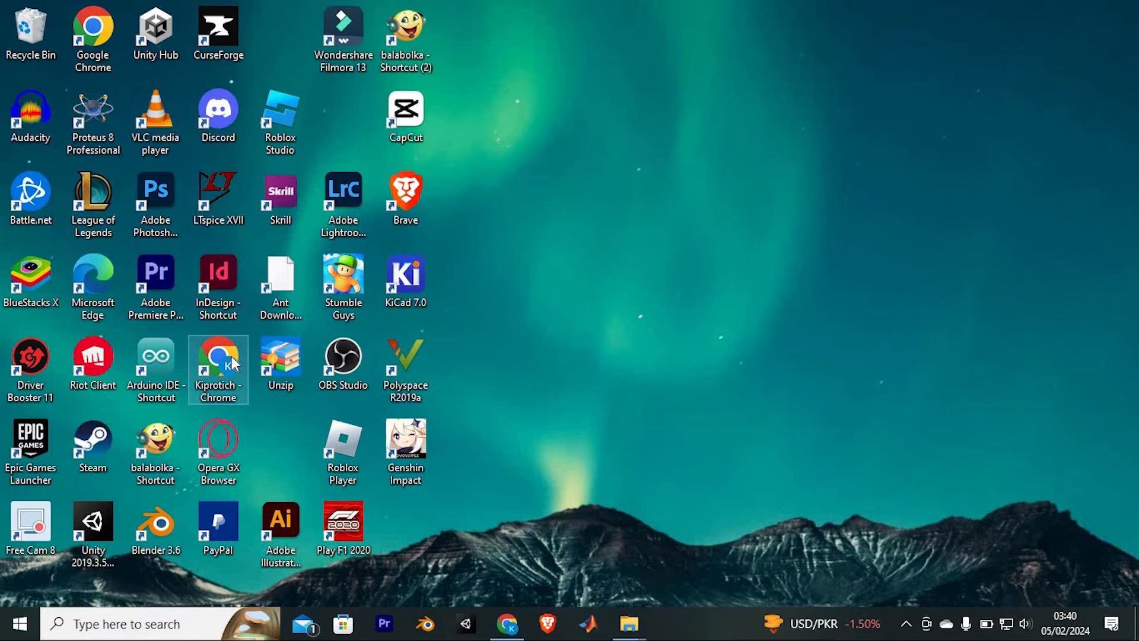
double_click(217, 359)
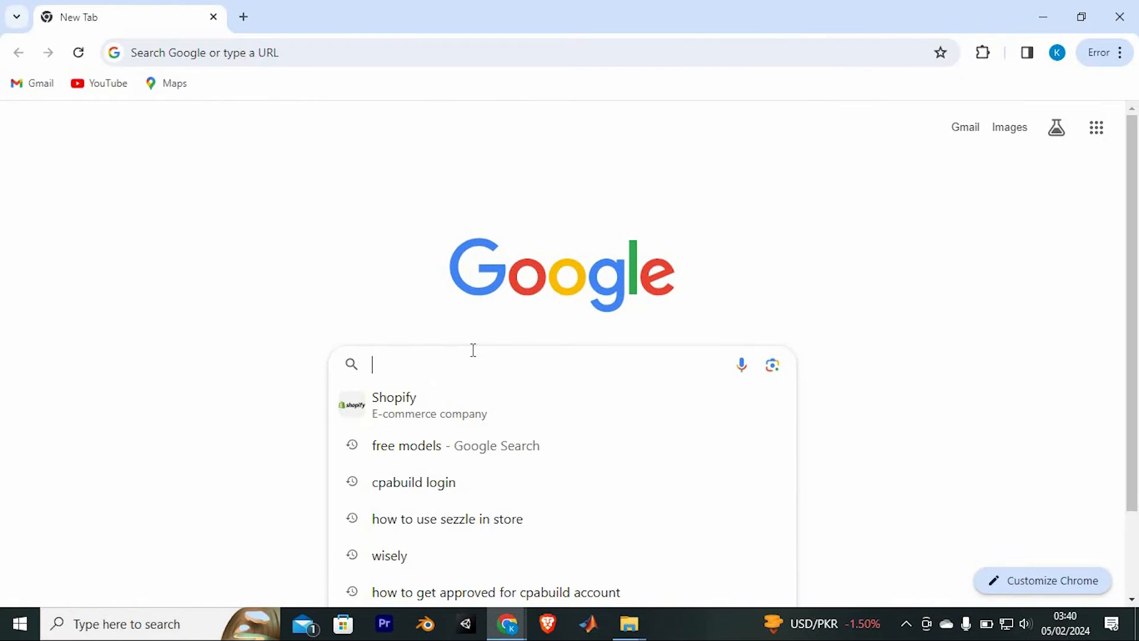
Enter roblox.com and choose the 'Home - Roblox' suggestion to reach the signed-in home page.
text(roblox.com)
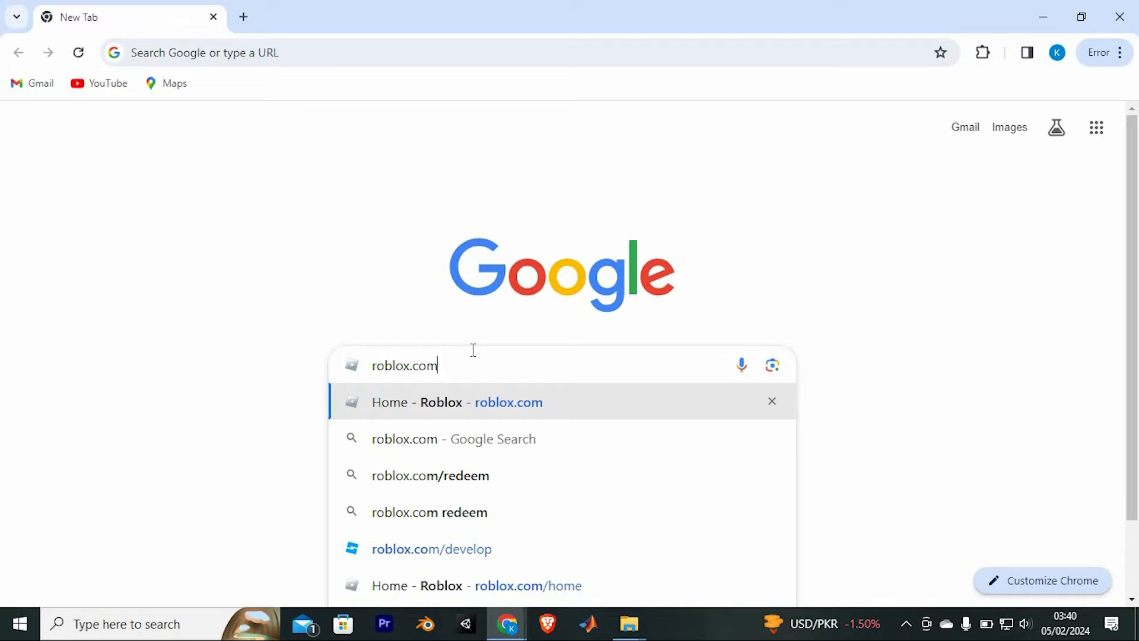
click(440, 402)
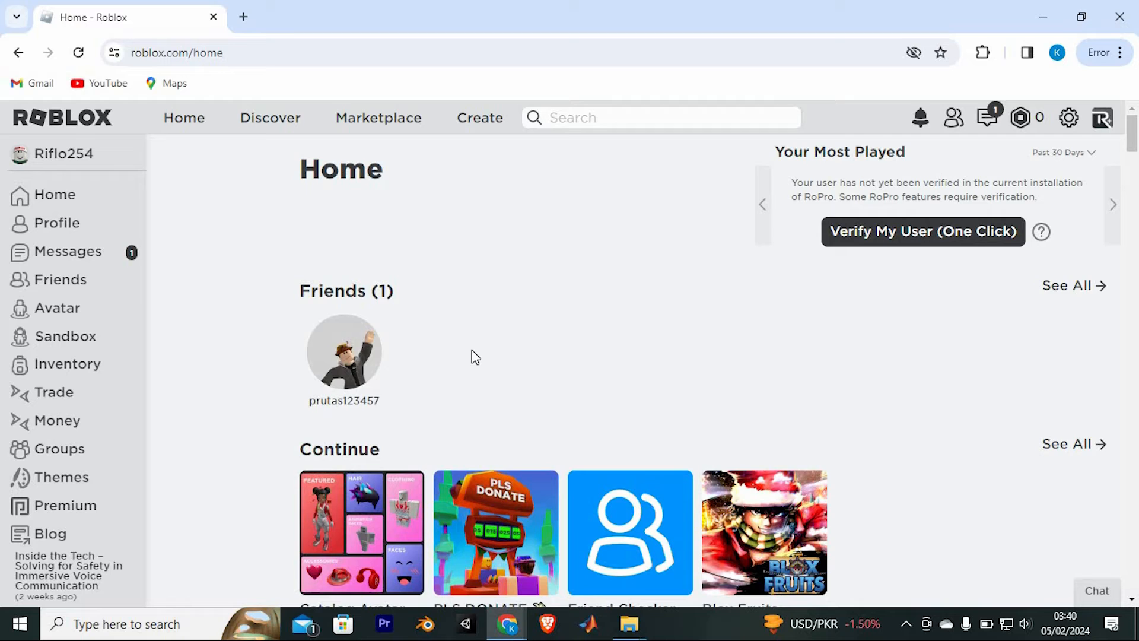
Open Buy Robux from the top-bar Robux icon to see package prices.
scroll(down, 3)
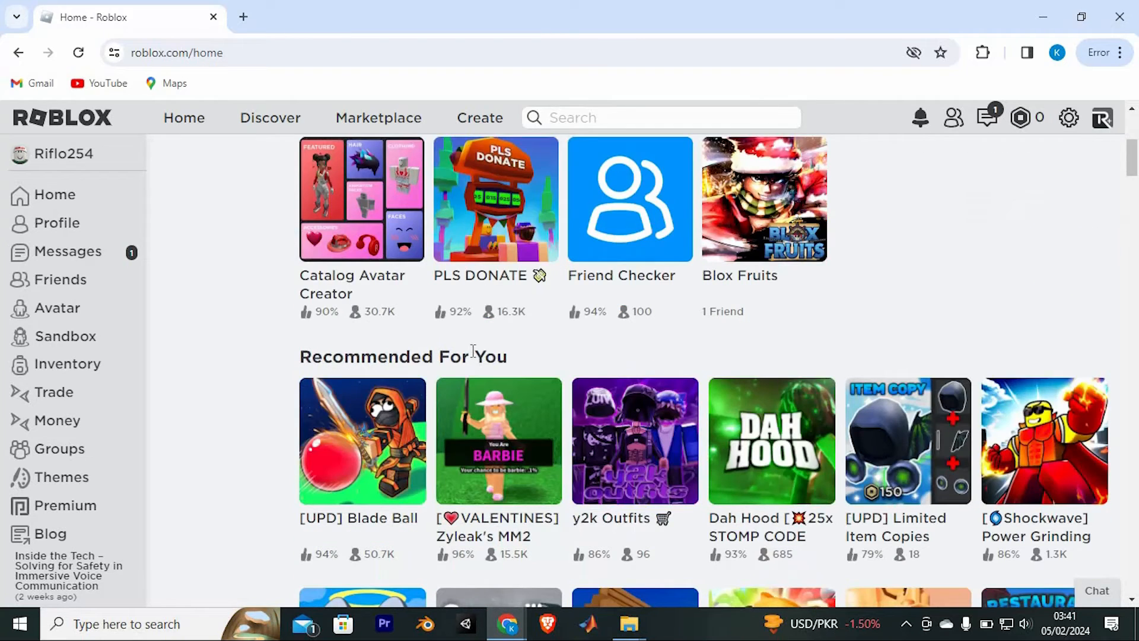
scroll(down, 3)
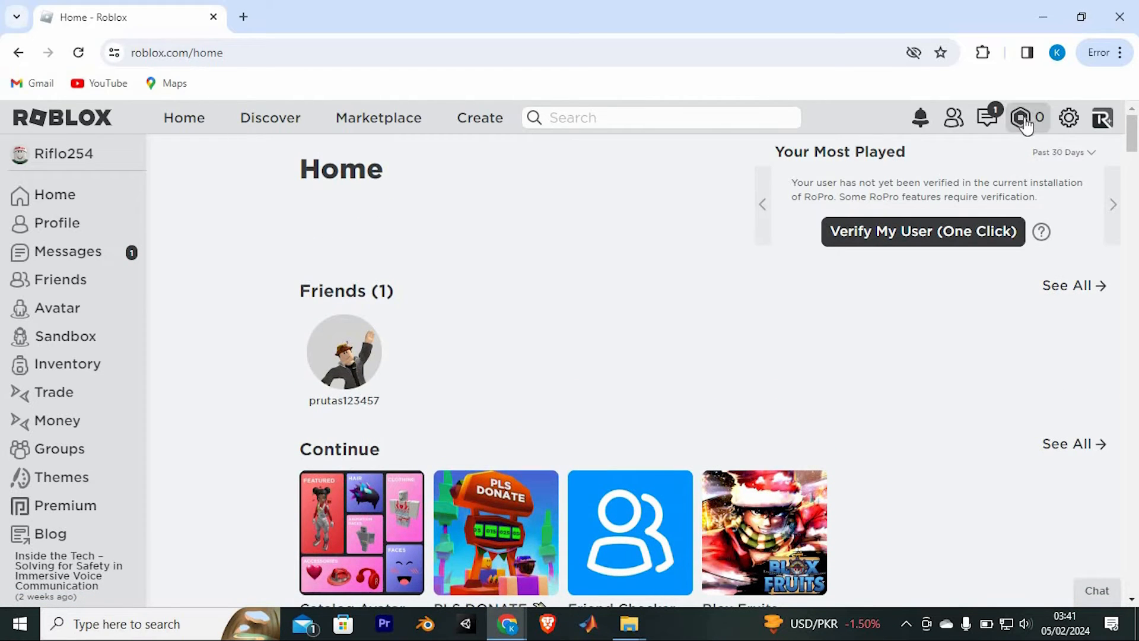
click(1024, 117)
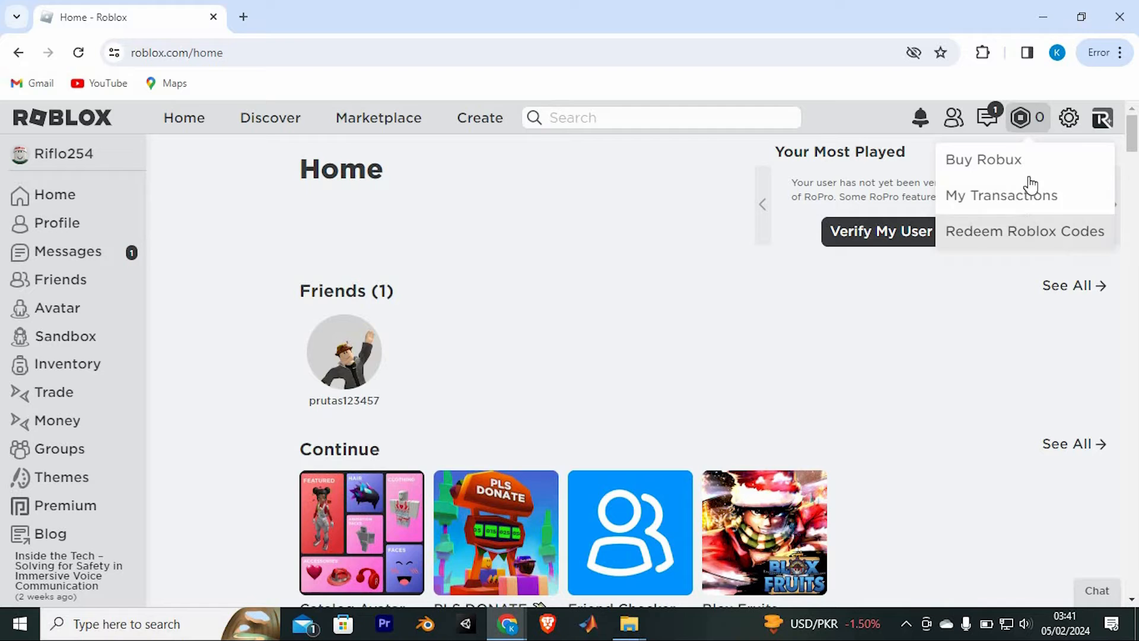
click(982, 158)
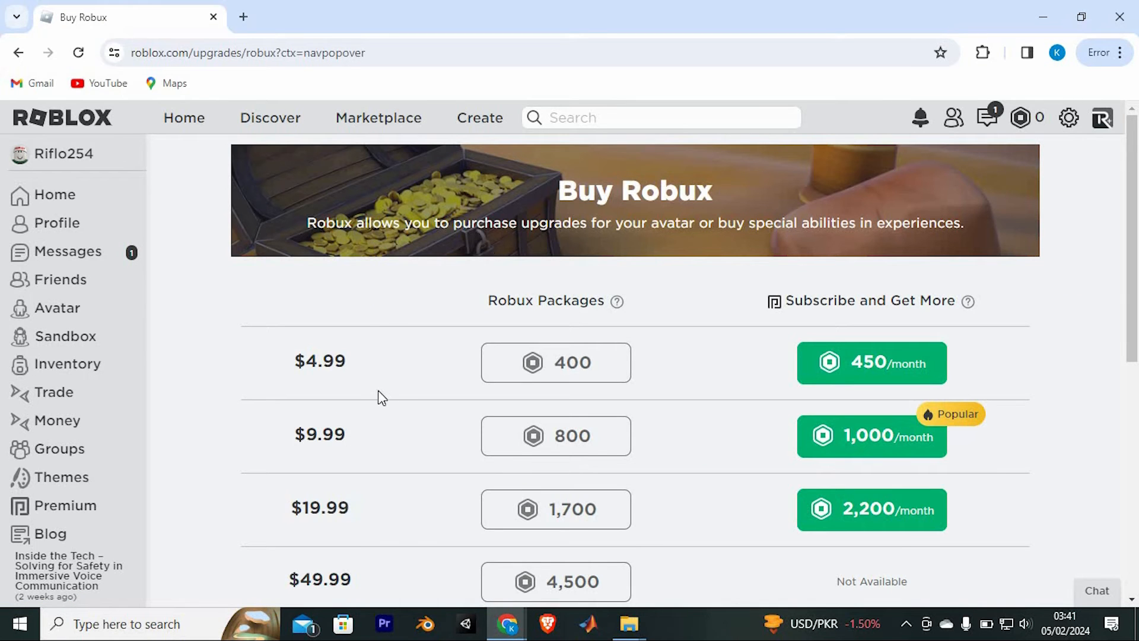
mouse_move(437, 426)
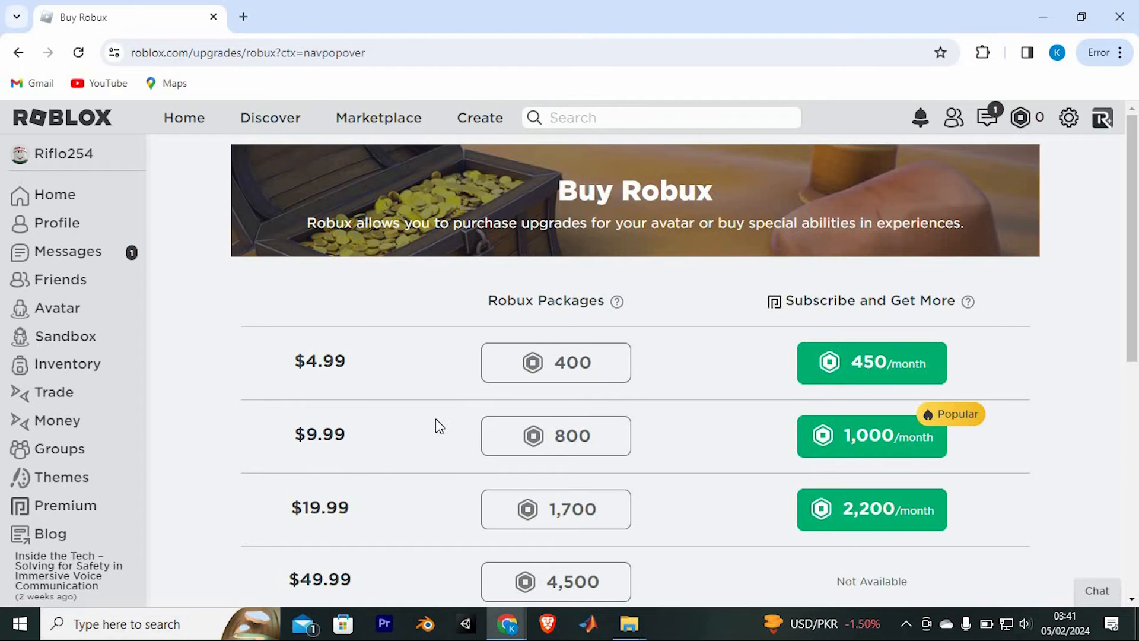
scroll(down, 3)
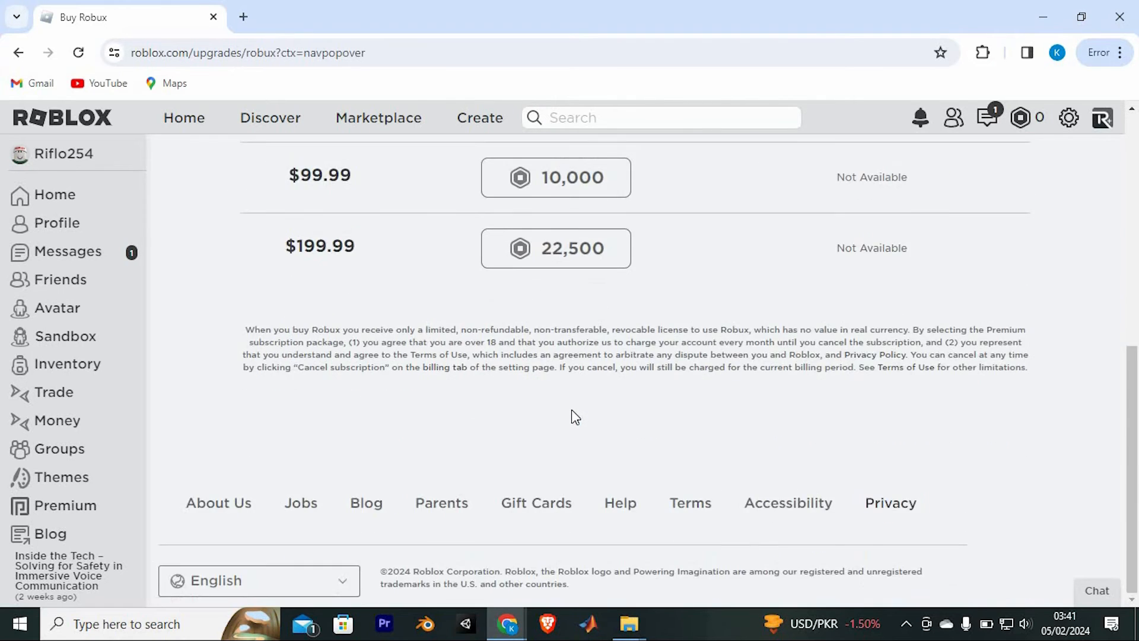
scroll(up, 3)
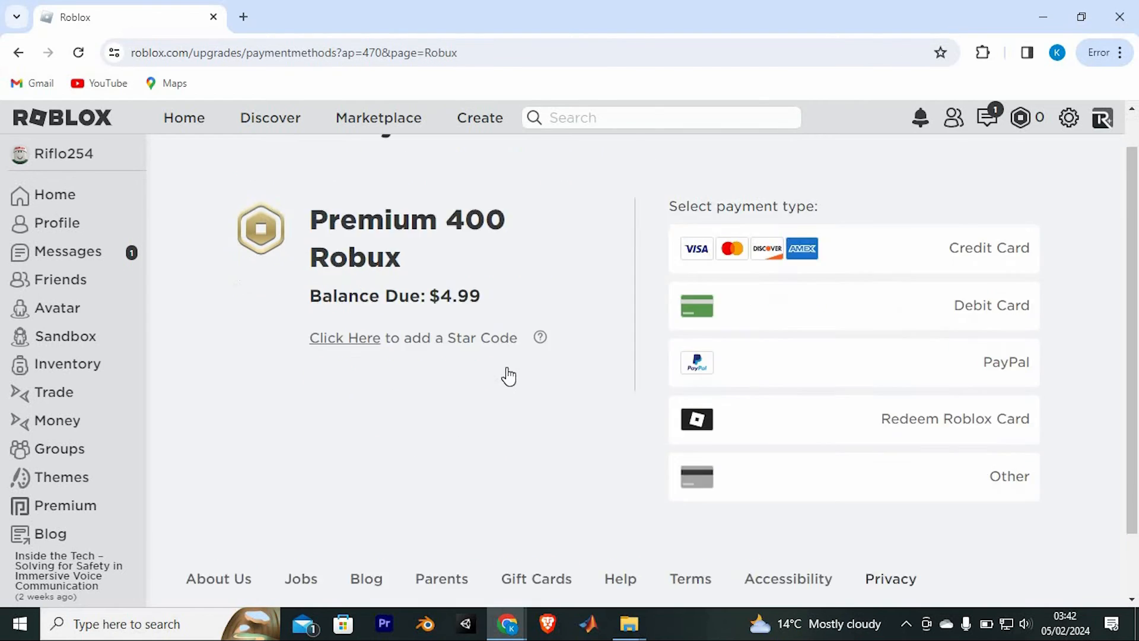
Scroll the 400 Robux ($4.99) checkout to view Credit Card, Debit Card, PayPal, Roblox Card and Other.
scroll(down, 3)
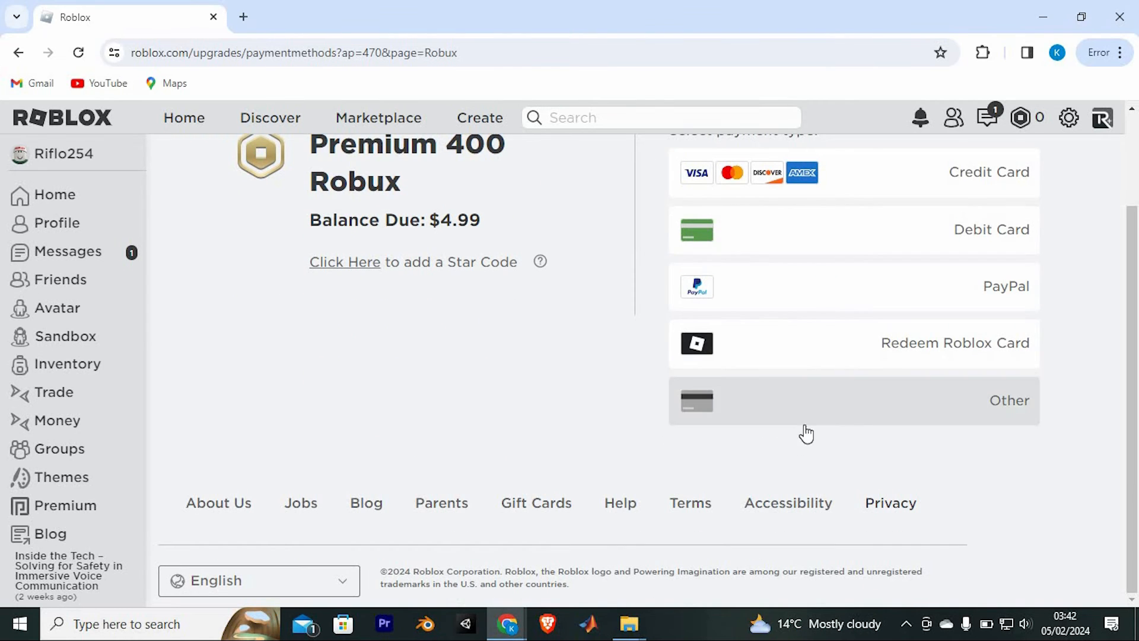